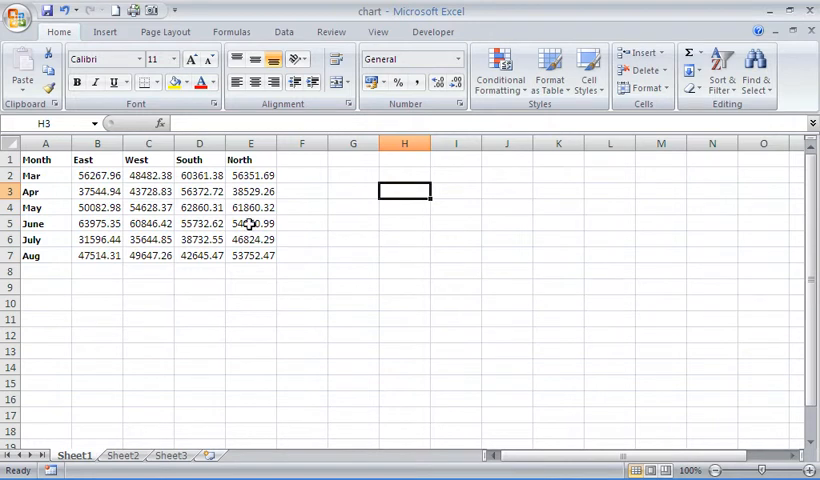
{"action": "mouse_move", "coordinate": [44, 160]}
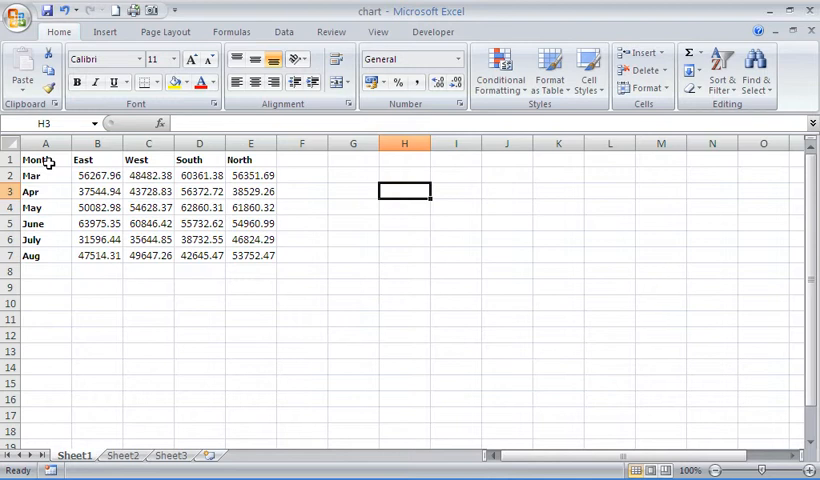
Open the New Name dialog from the Formulas ribbon's Define Name command
{"action": "left_click", "coordinate": [222, 32]}
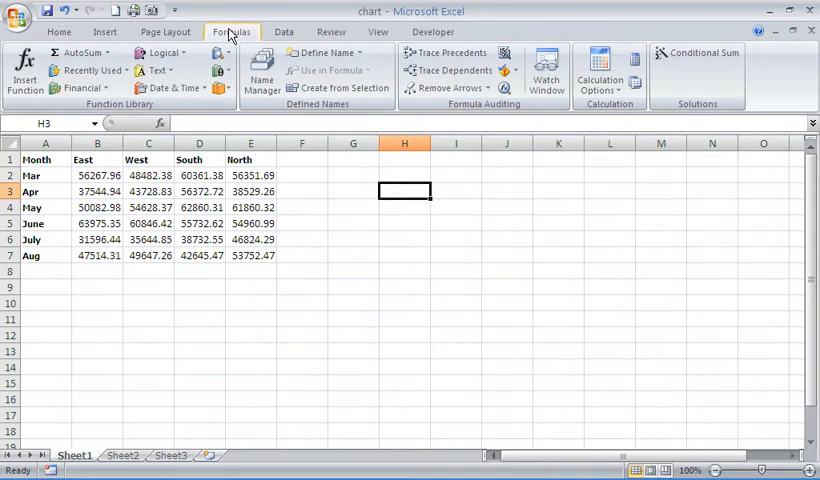
{"action": "mouse_move", "coordinate": [326, 56]}
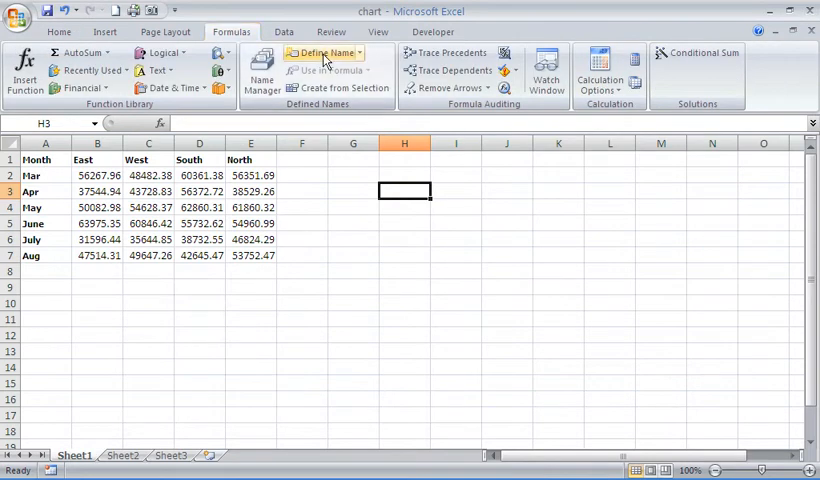
{"action": "mouse_move", "coordinate": [322, 56]}
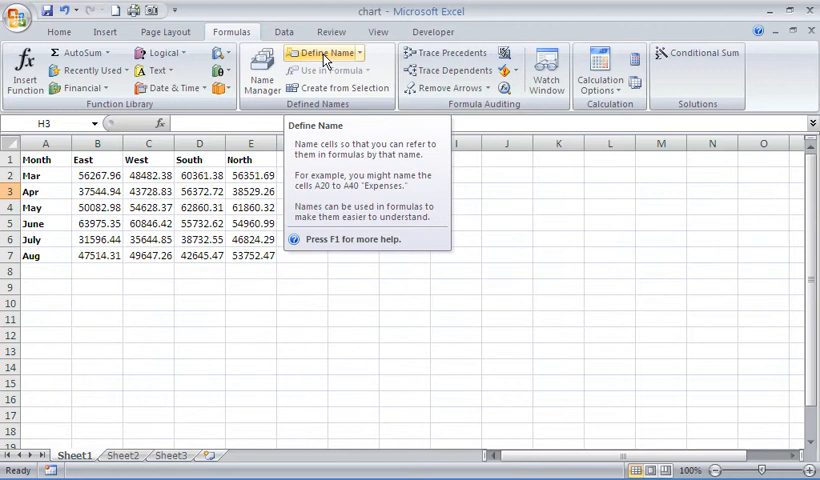
{"action": "left_click", "coordinate": [328, 52]}
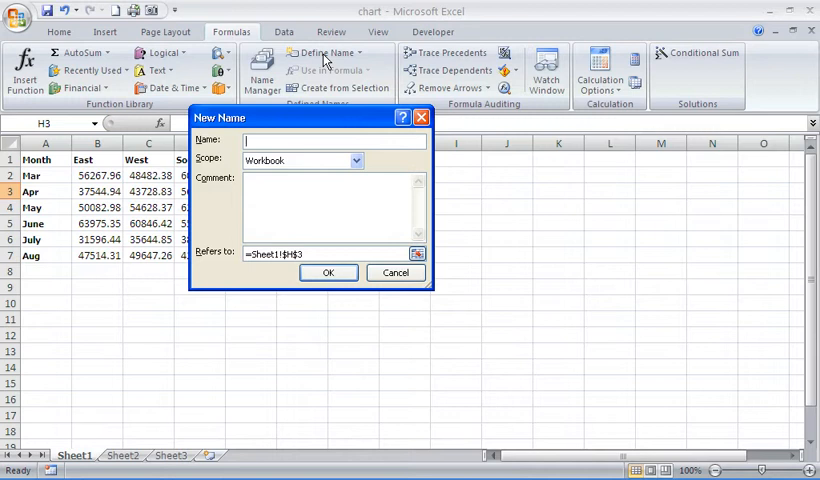
Name the range 'list' and start its Refers-to formula with =OFFSET(
{"action": "type", "text": "list"}
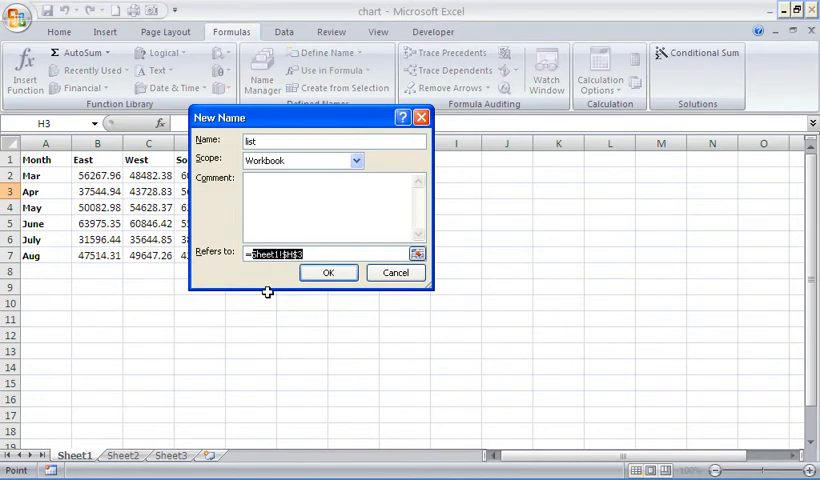
{"action": "type", "text": "=offset"}
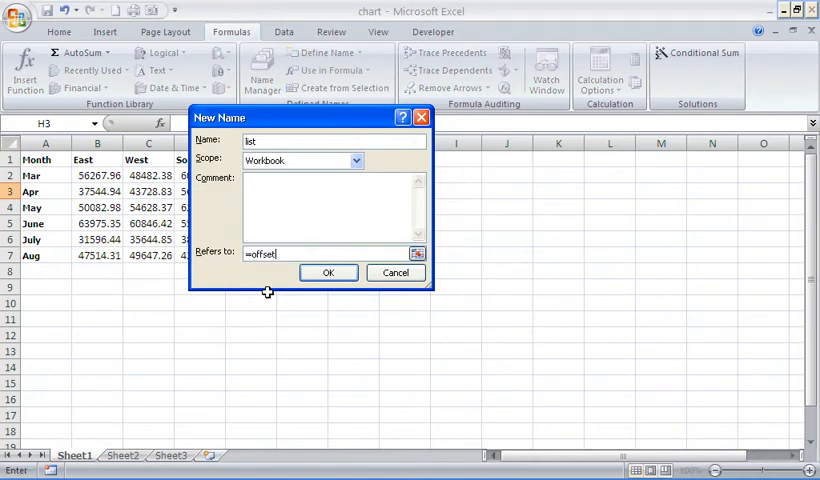
{"action": "type", "text": "("}
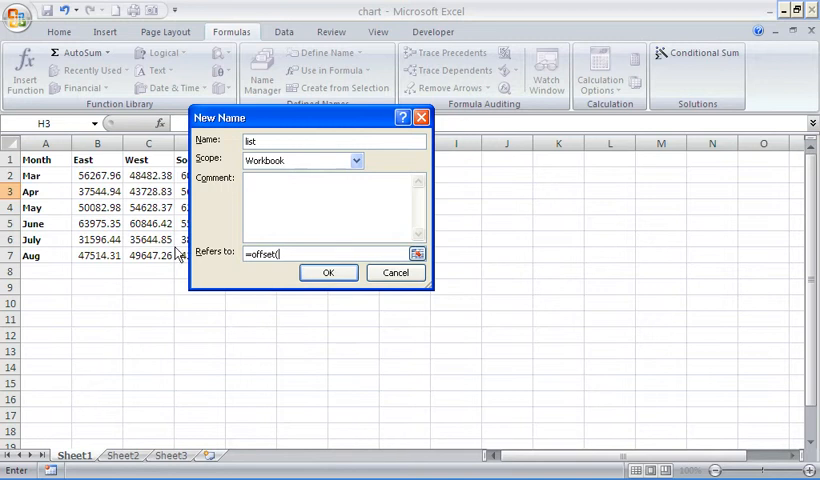
Anchor OFFSET at Sheet1!$A$1 with 0,0 offsets and height COUNTA(Sheet1!$A:$A
{"action": "left_click", "coordinate": [40, 160]}
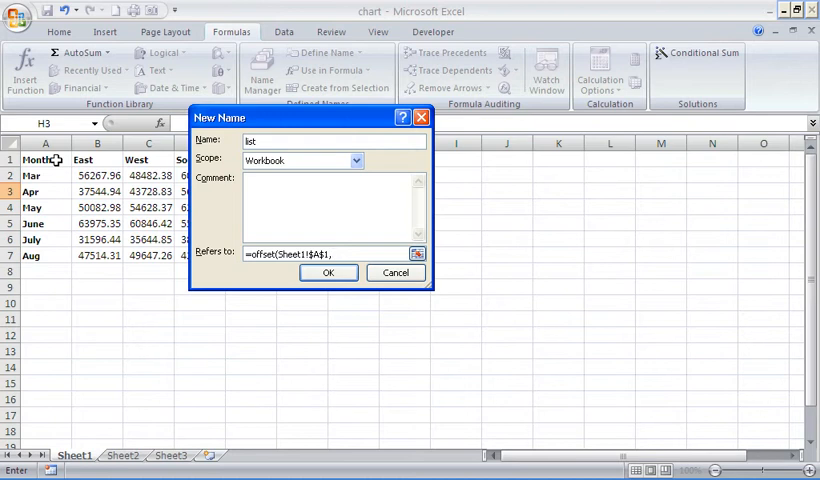
{"action": "type", "text": "0,0,"}
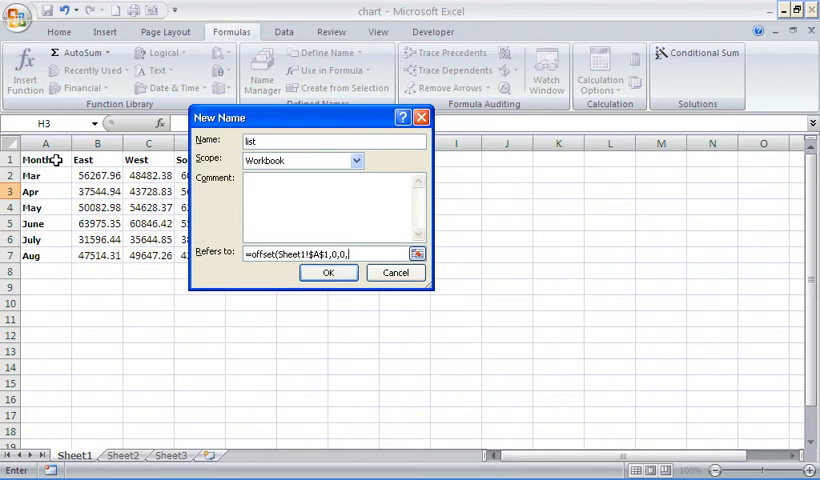
{"action": "type", "text": "count"}
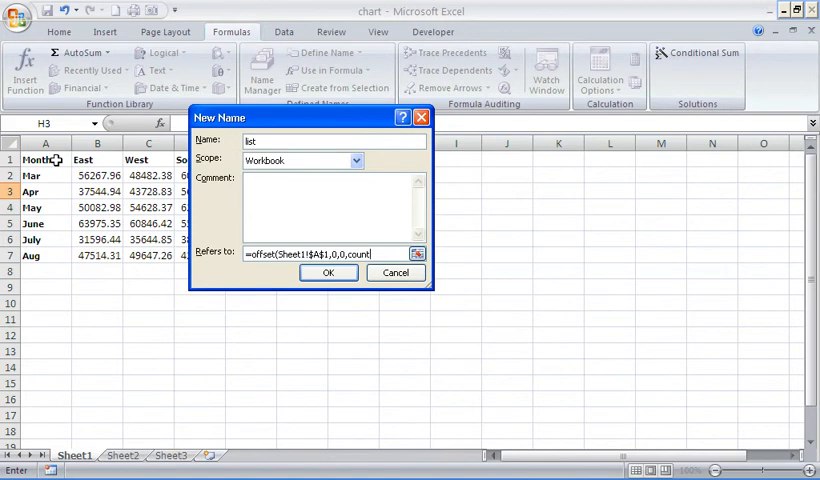
{"action": "type", "text": "a"}
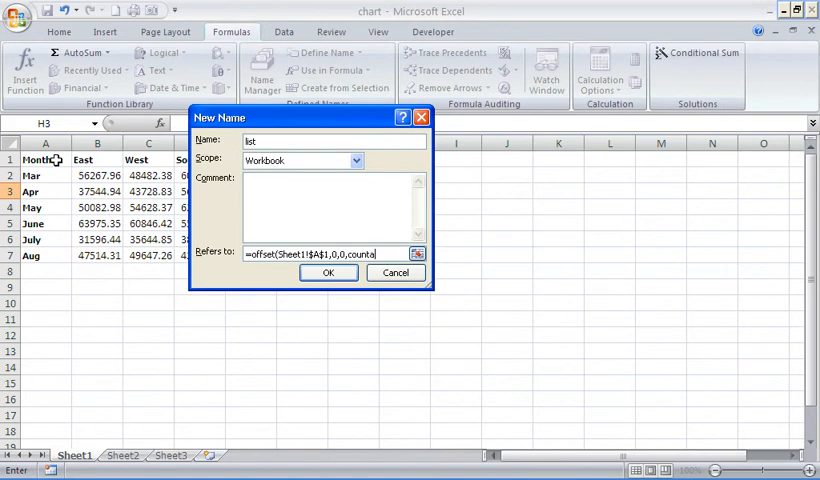
{"action": "type", "text": "(Sheet1!$A:$A"}
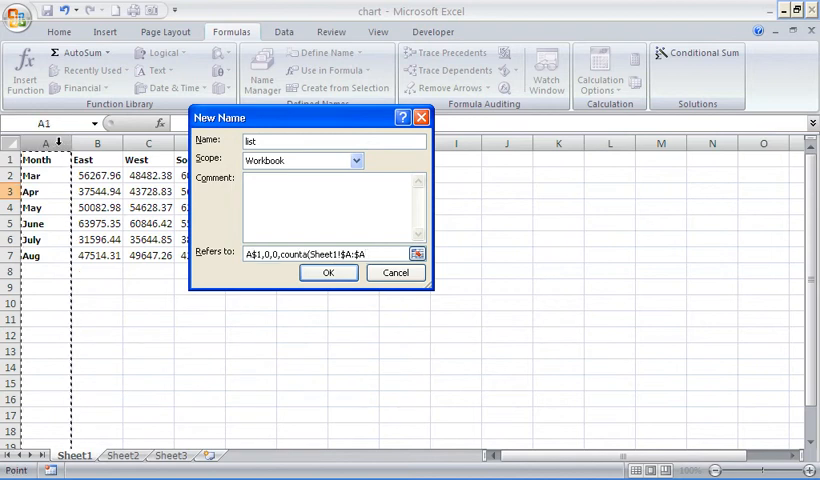
Finish the formula with width COUNTA of row 1, close brackets, and save the 'list' range
{"action": "type", "text": ")"}
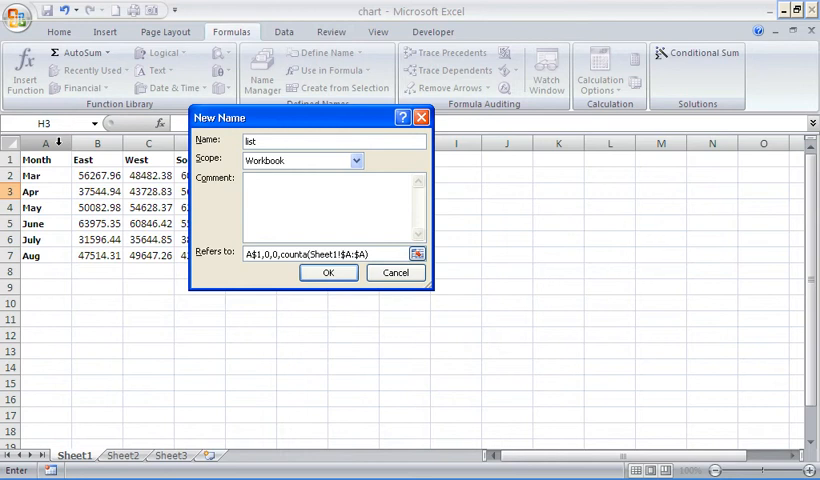
{"action": "type", "text": "),"}
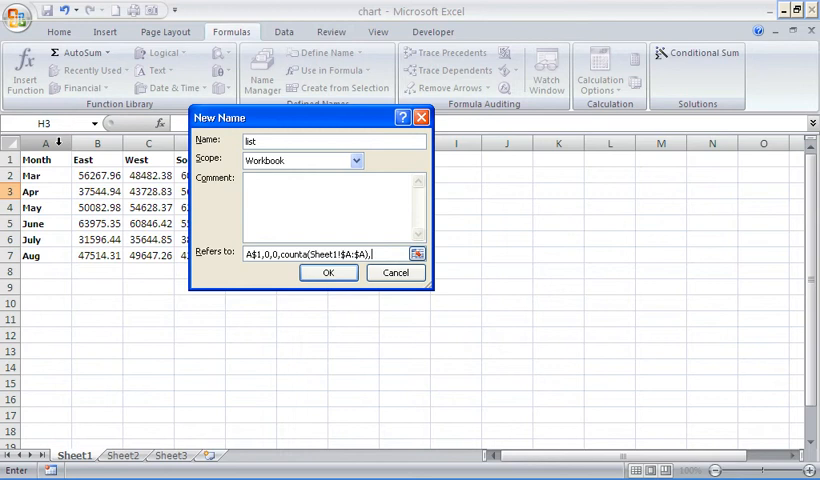
{"action": "type", "text": "cou"}
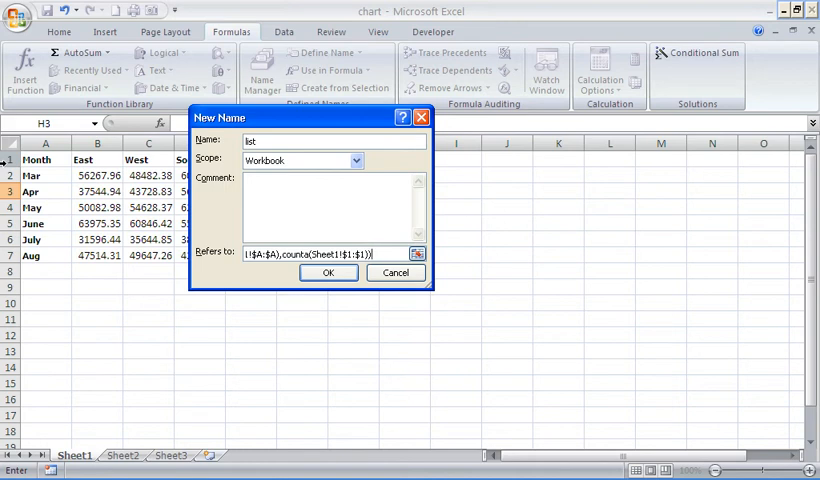
{"action": "left_click", "coordinate": [328, 272]}
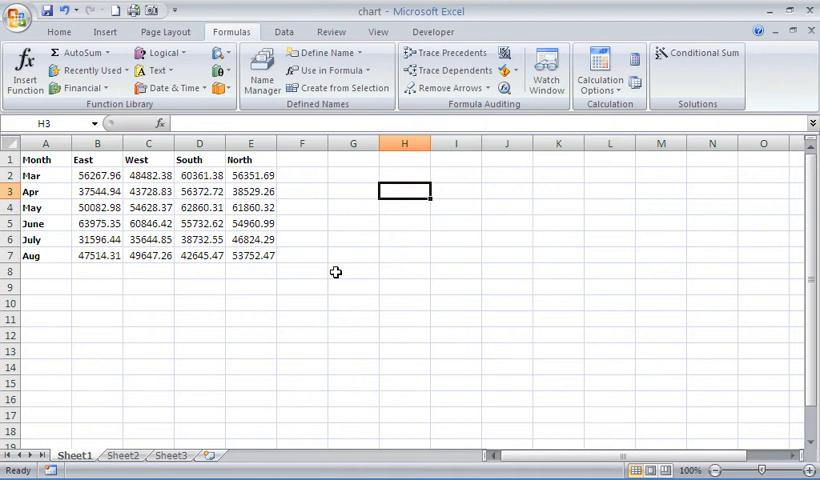
{"action": "mouse_move", "coordinate": [334, 272]}
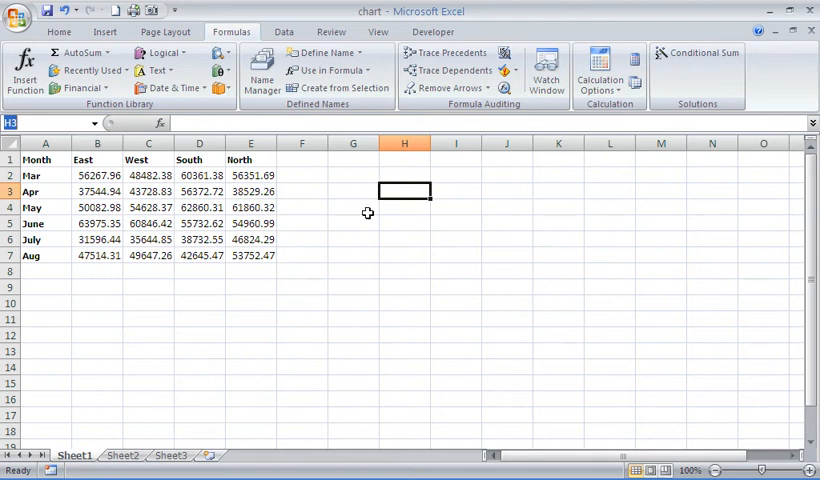
Jump to the 'list' named range via the Name Box
{"action": "left_click", "coordinate": [404, 208]}
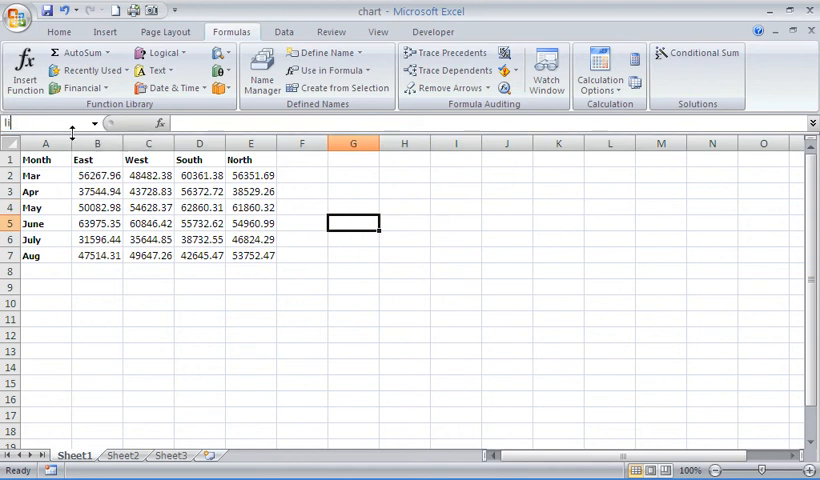
{"action": "type", "text": "list"}
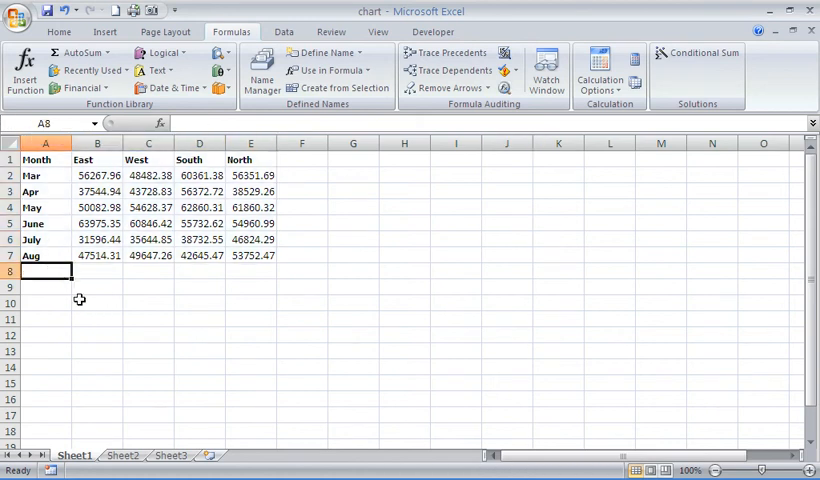
Add a Sept row with sales 6746, 46389, 65748, 29678 so 'list' expands to include it
{"action": "type", "text": "Sept"}
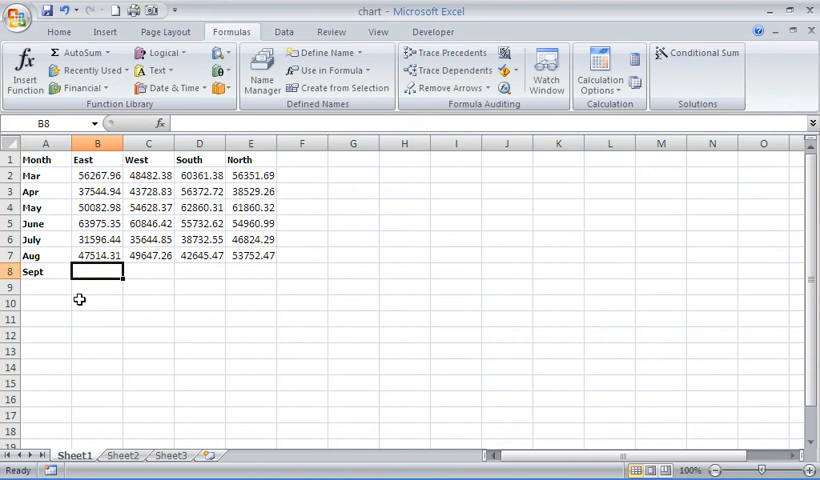
{"action": "type", "text": "6746"}
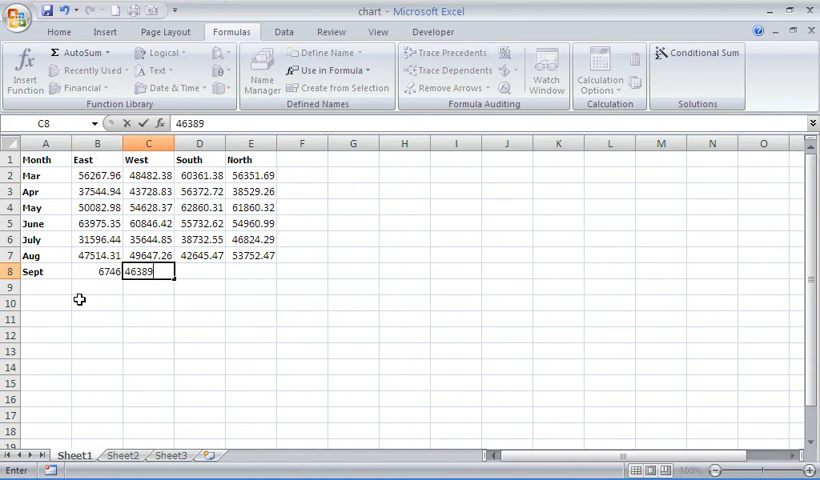
{"action": "type", "text": "65748"}
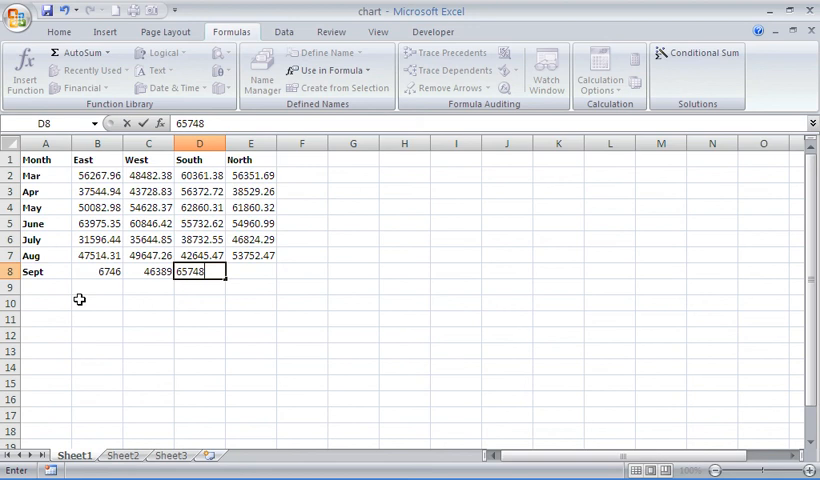
{"action": "type", "text": "29678"}
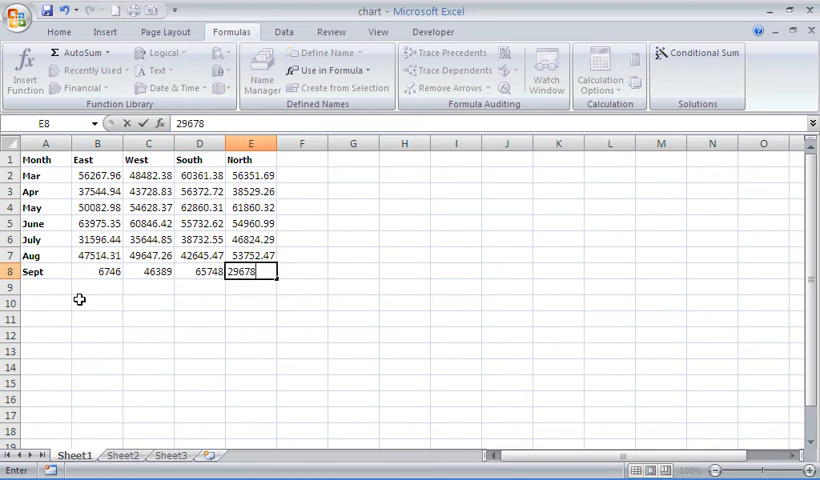
{"action": "key", "text": "Enter"}
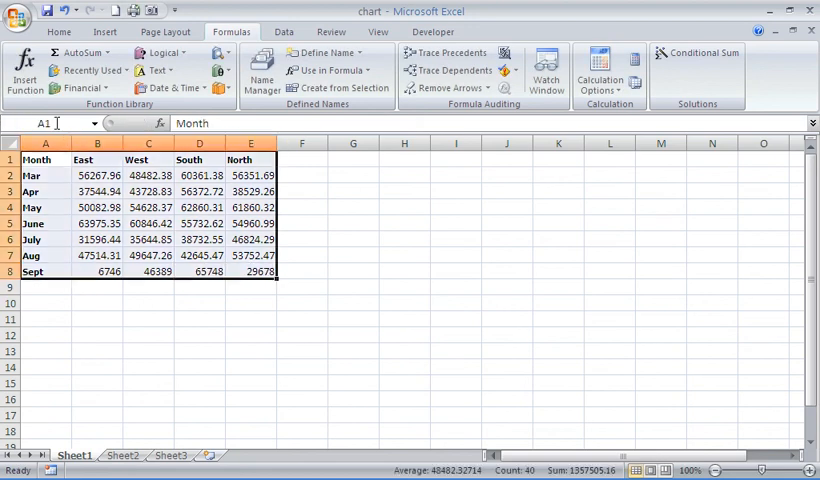
{"action": "mouse_move", "coordinate": [56, 122]}
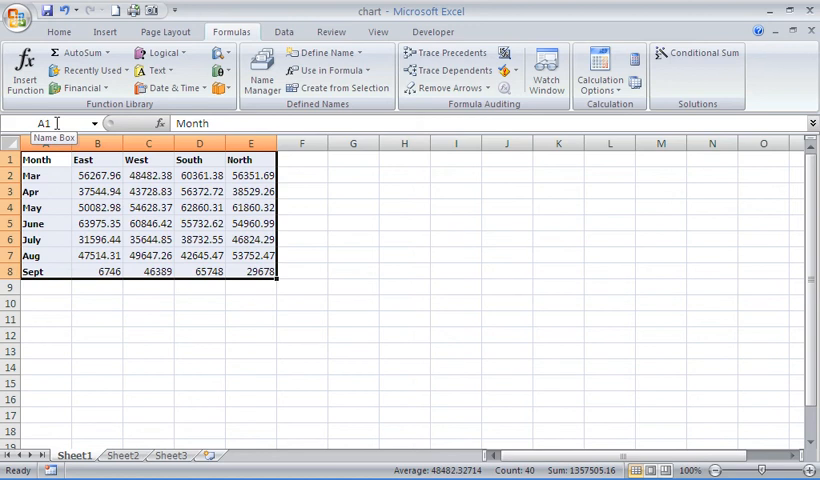